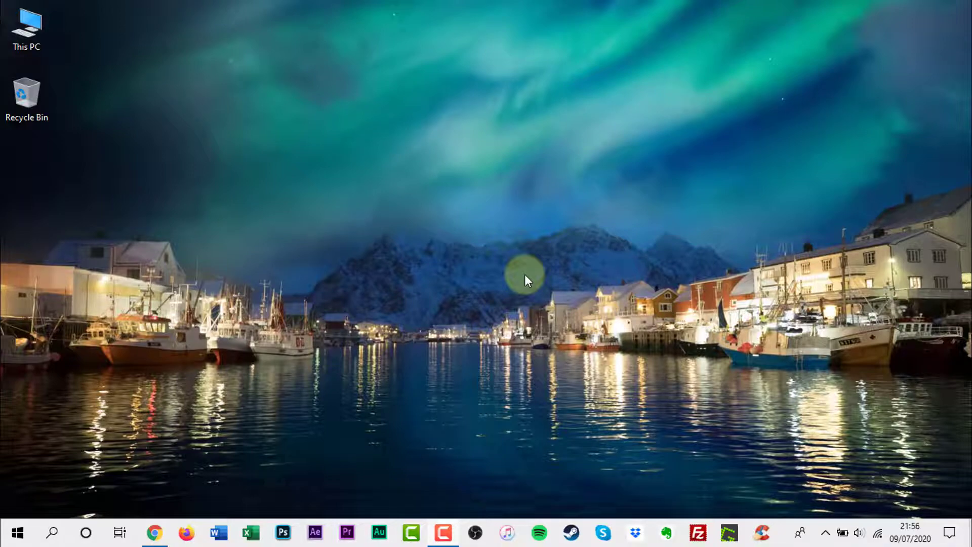
mouse_move(252, 389)
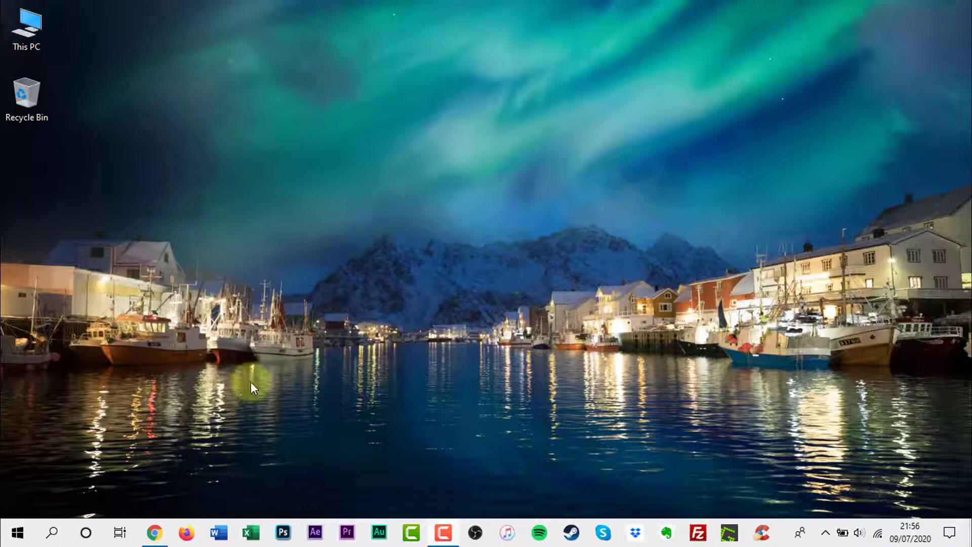
- Open the Facebook profile and scroll the Timeline to the edited post and comment
left_click(155, 531)
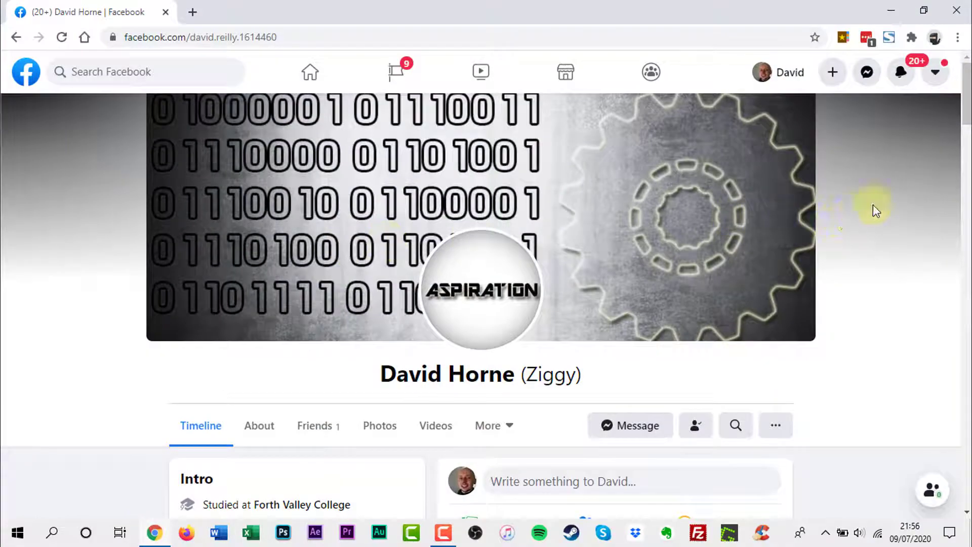
scroll("down", 3)
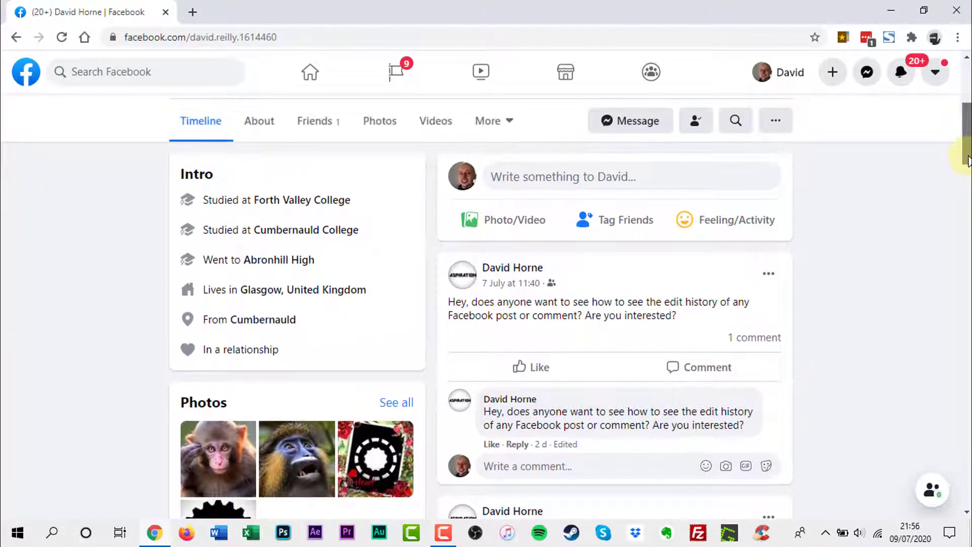
mouse_move(820, 311)
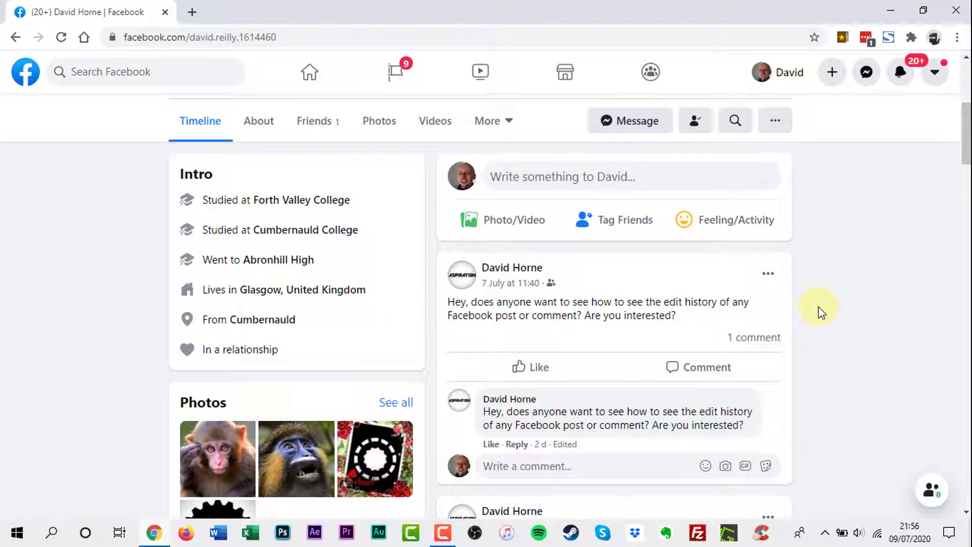
mouse_move(768, 273)
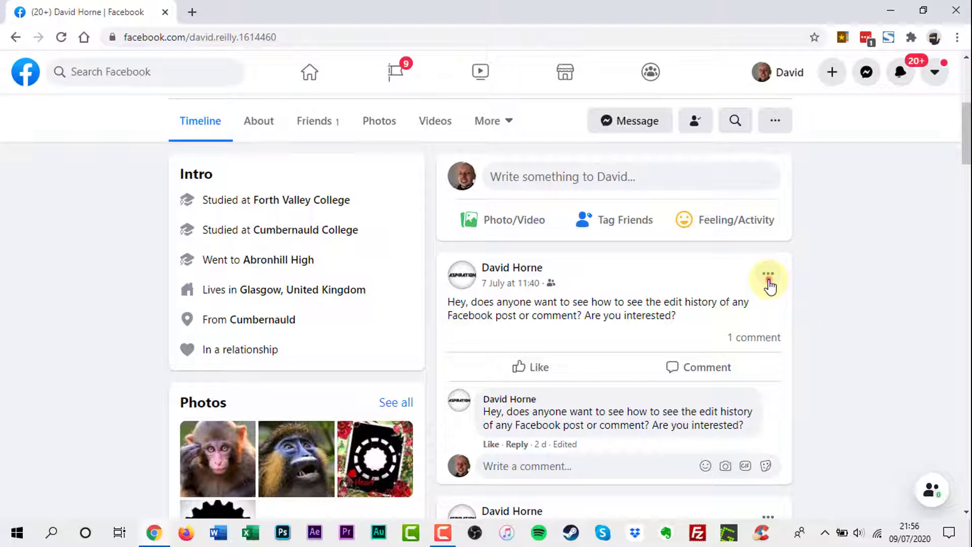
left_click(768, 274)
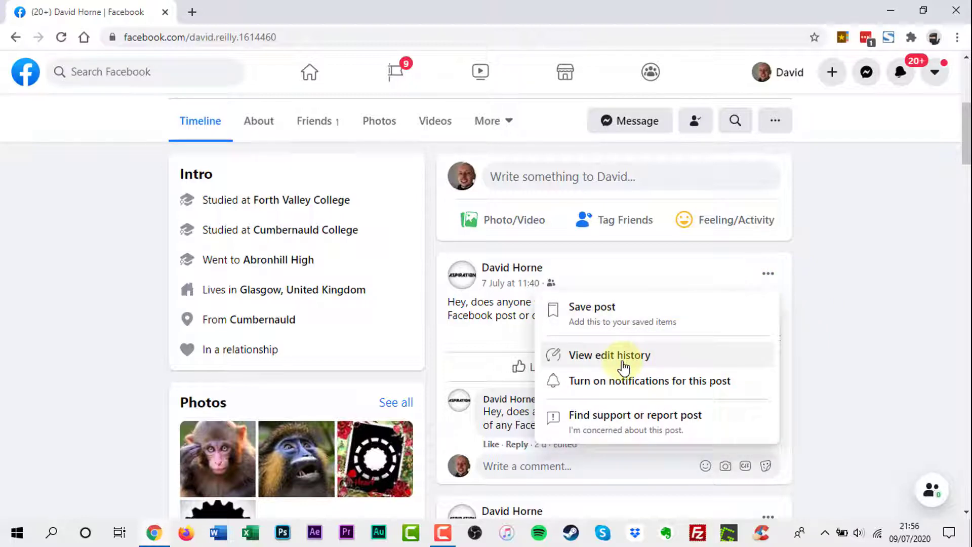
left_click(610, 355)
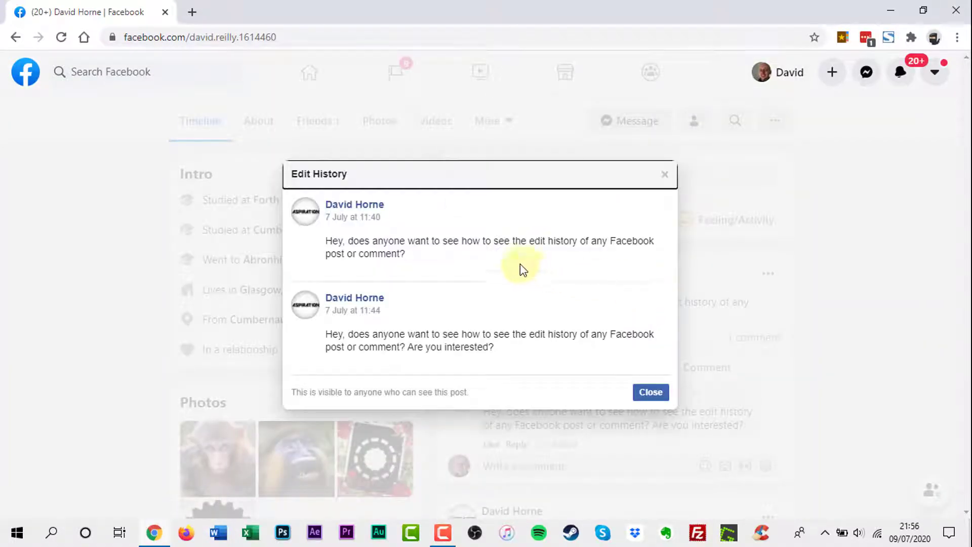
double_click(452, 348)
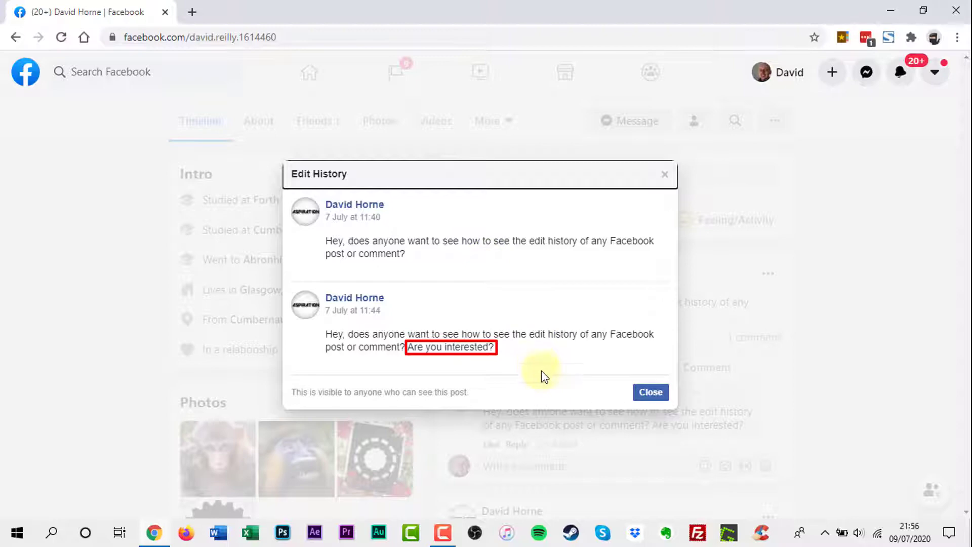
left_click(651, 392)
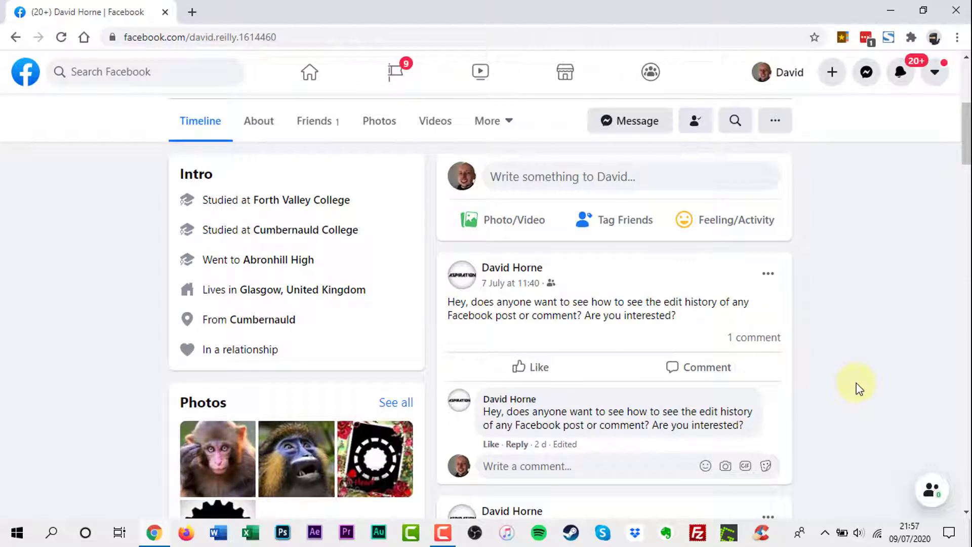
mouse_move(640, 447)
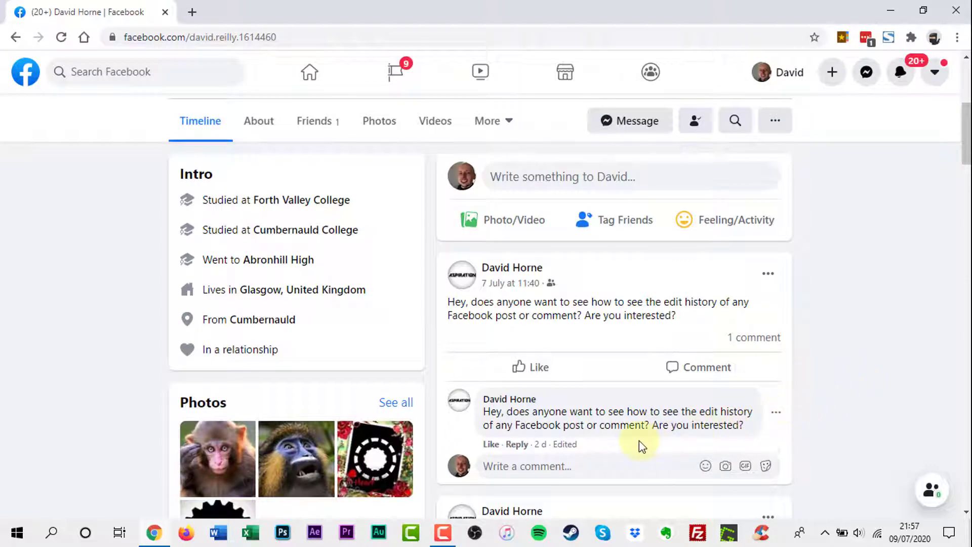
mouse_move(565, 444)
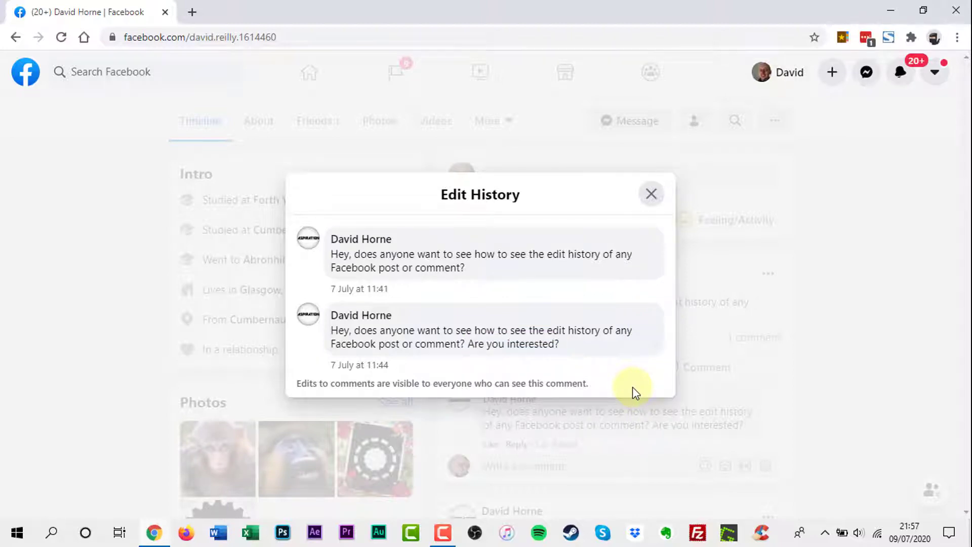
left_click(651, 194)
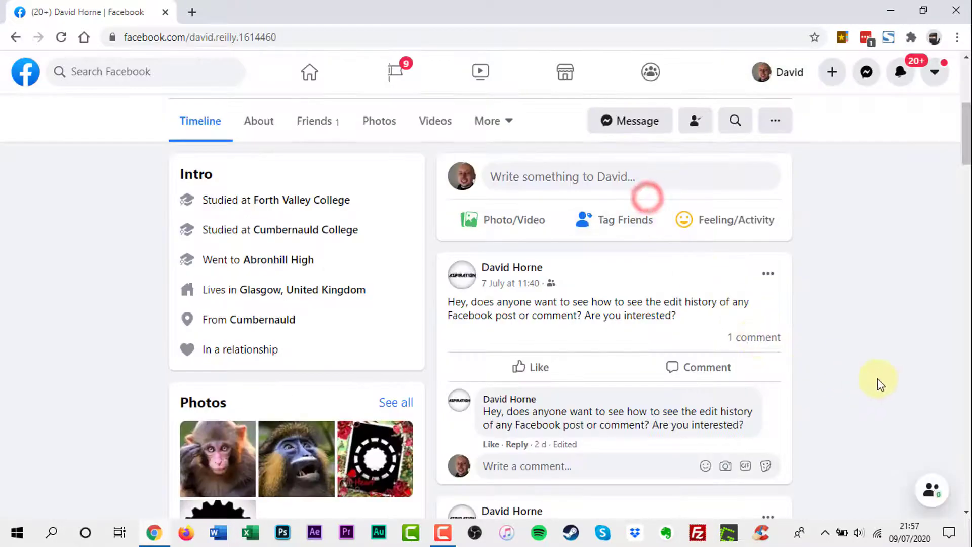
mouse_move(873, 368)
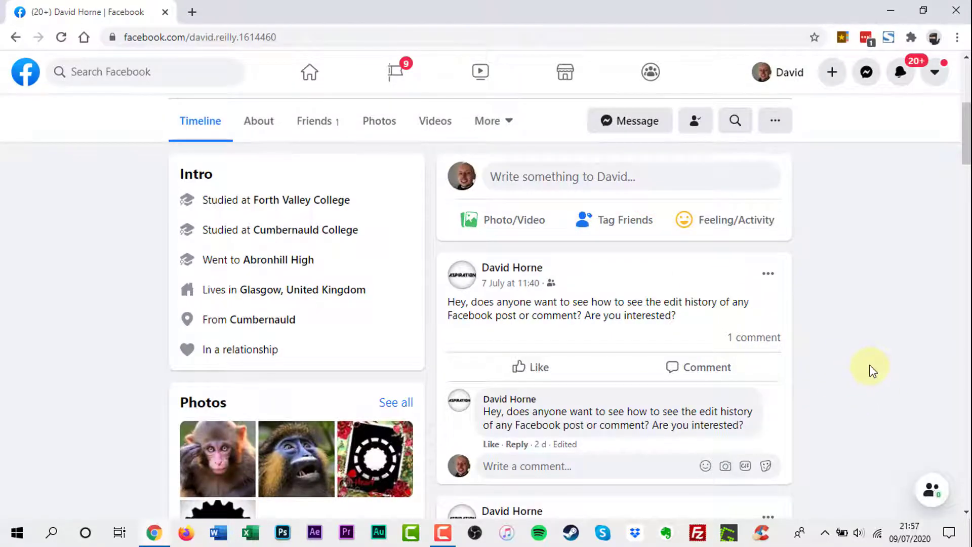